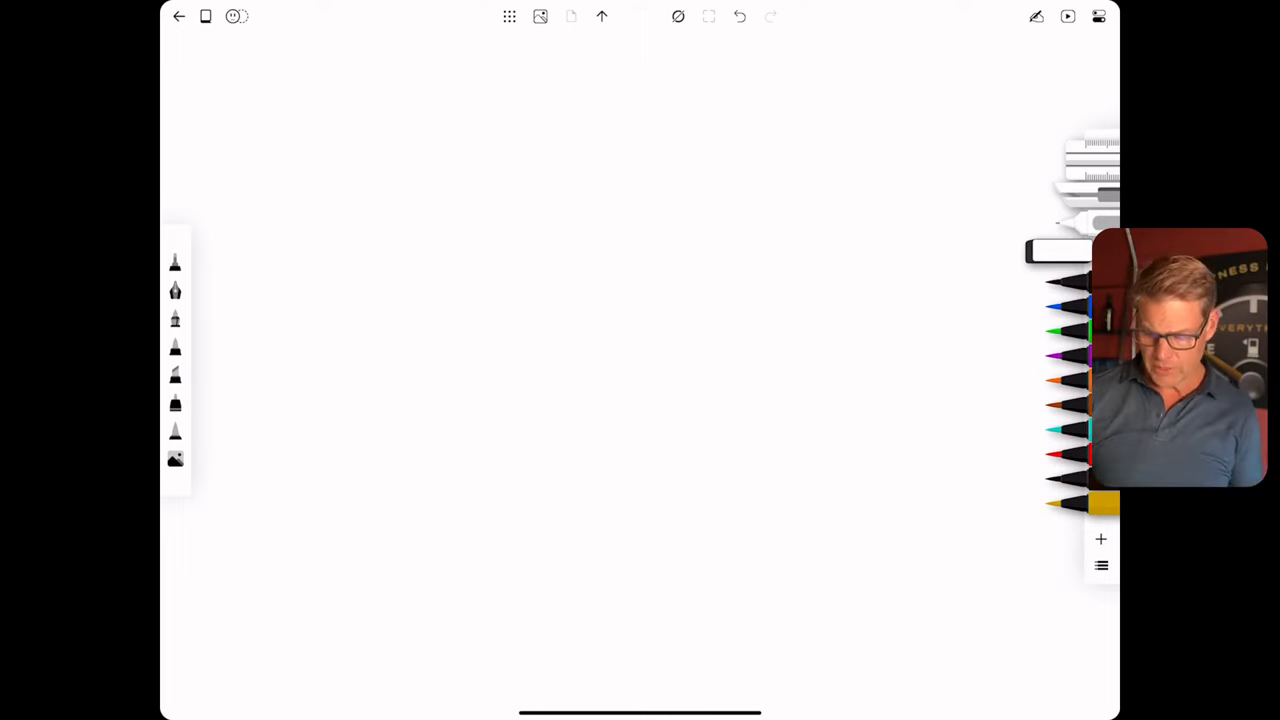
# Handwrite the heading 'LLC & Trust' across the top of the blank page.
pyautogui.moveTo(330, 70); pyautogui.dragTo(310, 110)
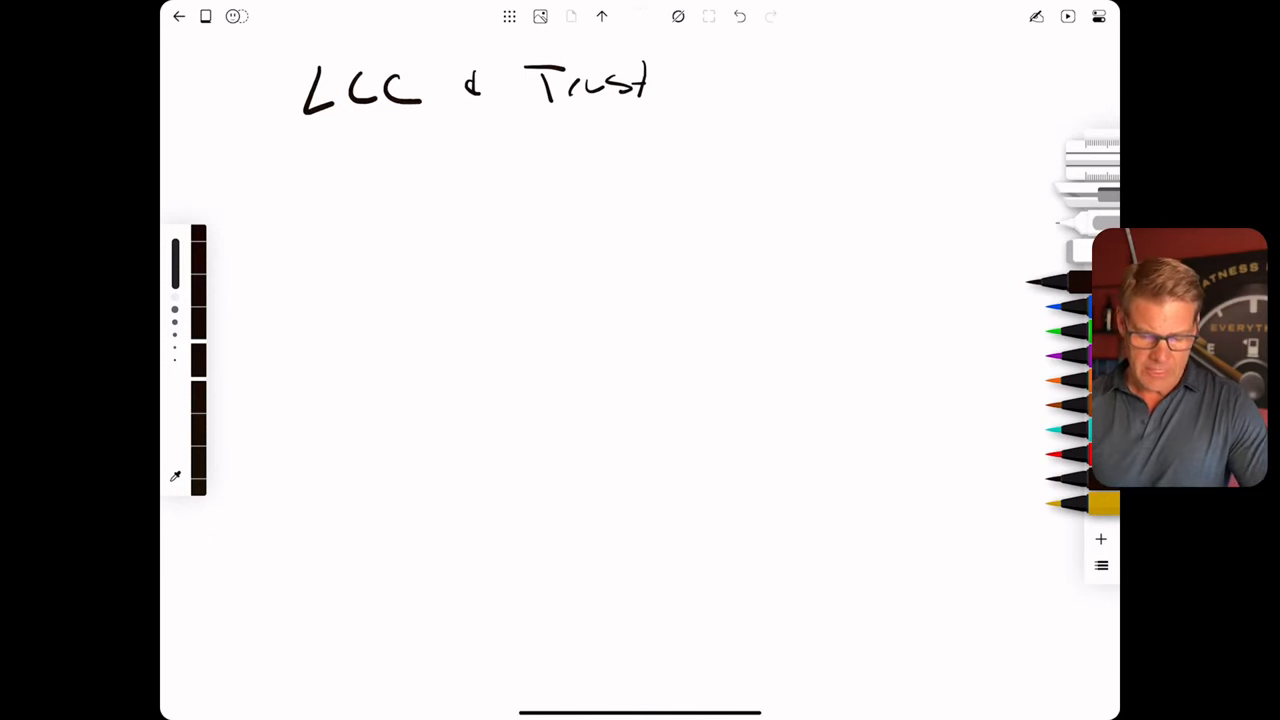
# Write arrows to 'Land Trust', 'Statutory Trust' and 'PPT' beside the Trust heading.
pyautogui.moveTo(664, 70); pyautogui.dragTo(740, 70)
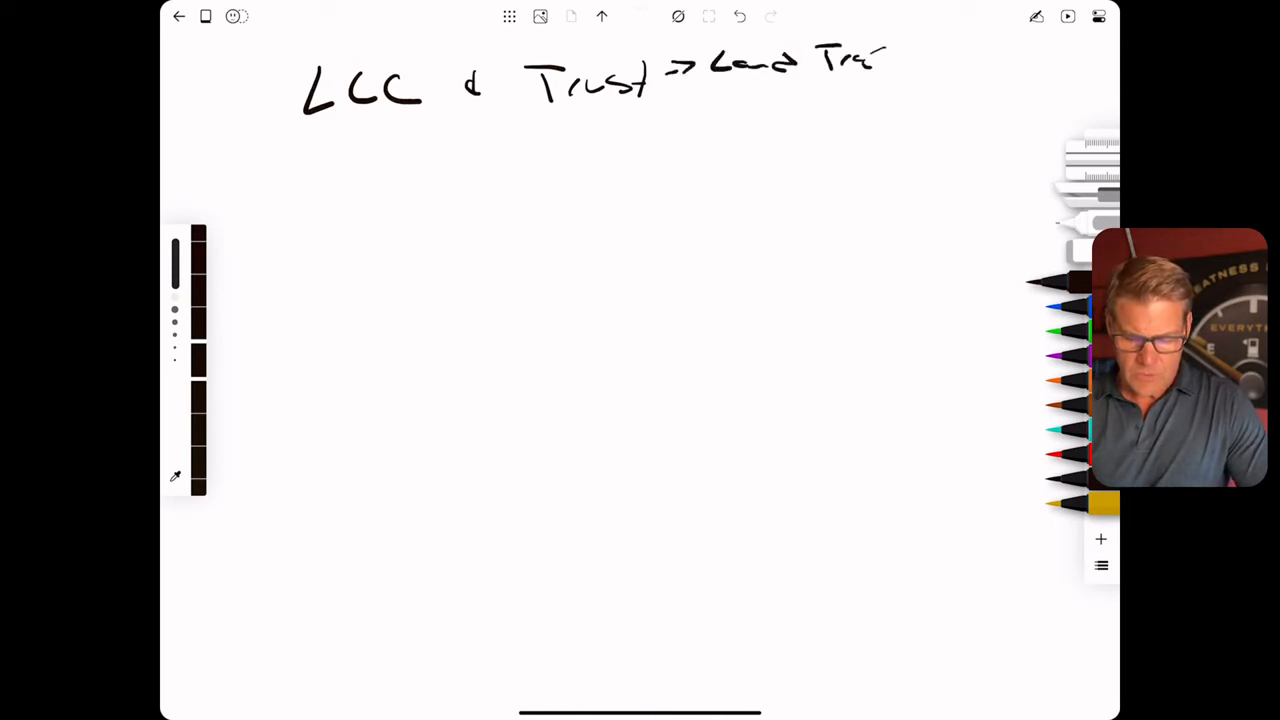
pyautogui.moveTo(660, 110); pyautogui.dragTo(790, 110)
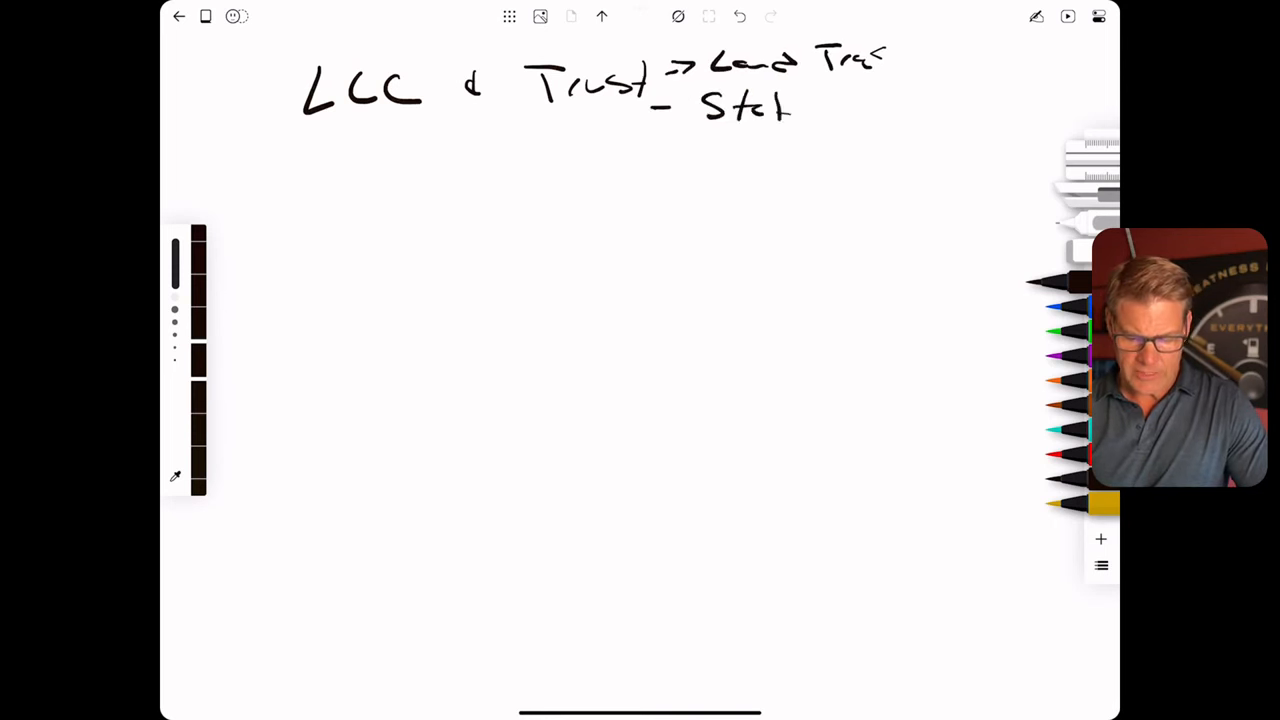
pyautogui.moveTo(780, 110); pyautogui.dragTo(900, 114)
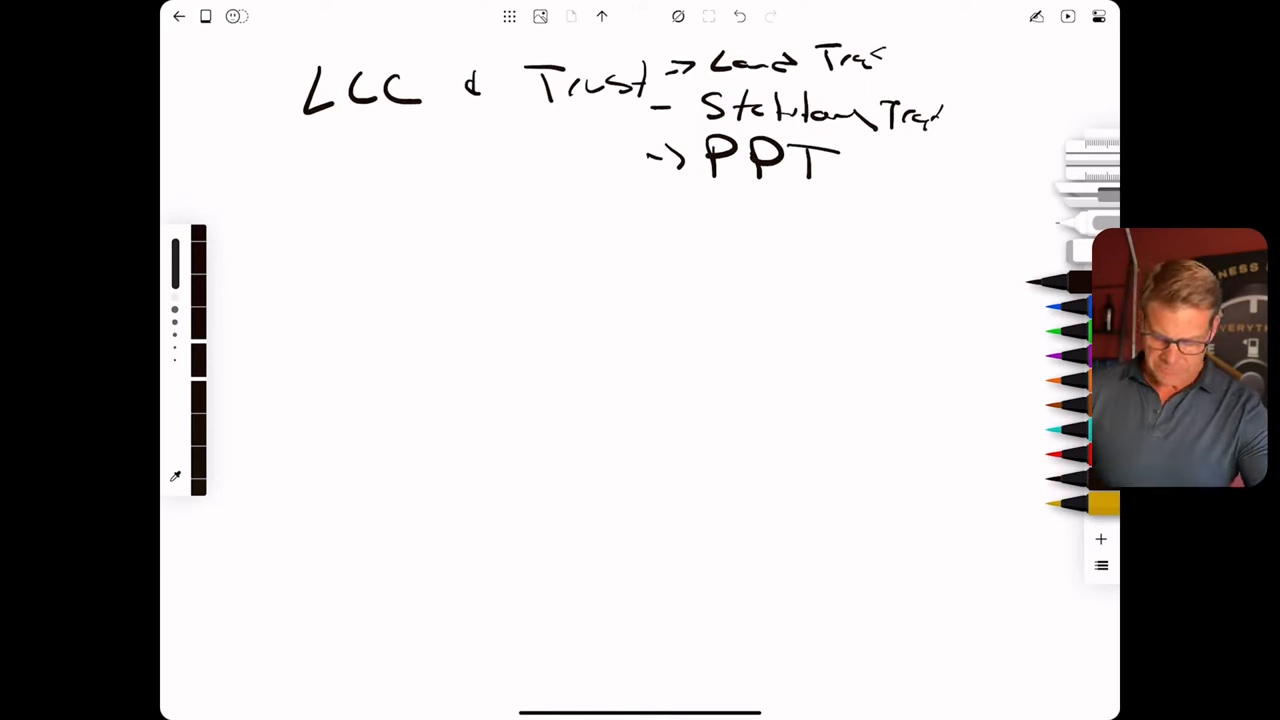
# Sketch a house over a stick figure labeled 'Tom', with a curve connecting house to owner.
pyautogui.moveTo(296, 270); pyautogui.dragTo(390, 340)
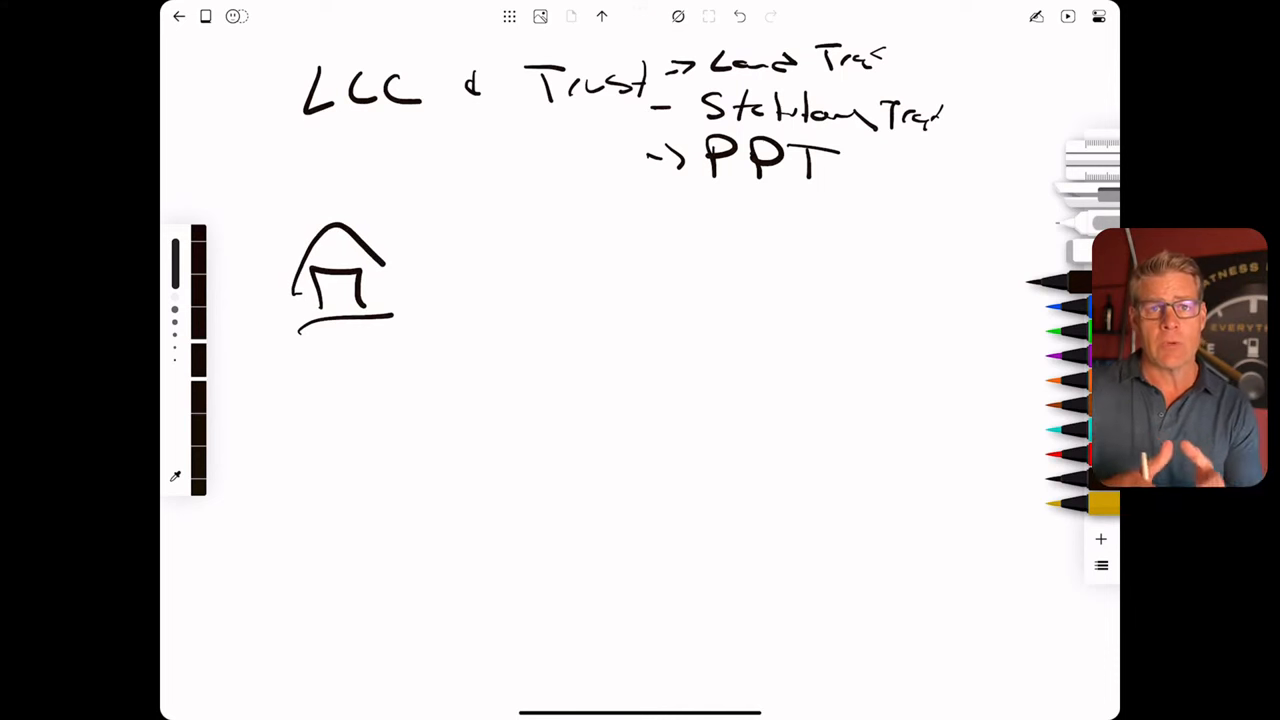
pyautogui.moveTo(336, 376); pyautogui.dragTo(400, 200)
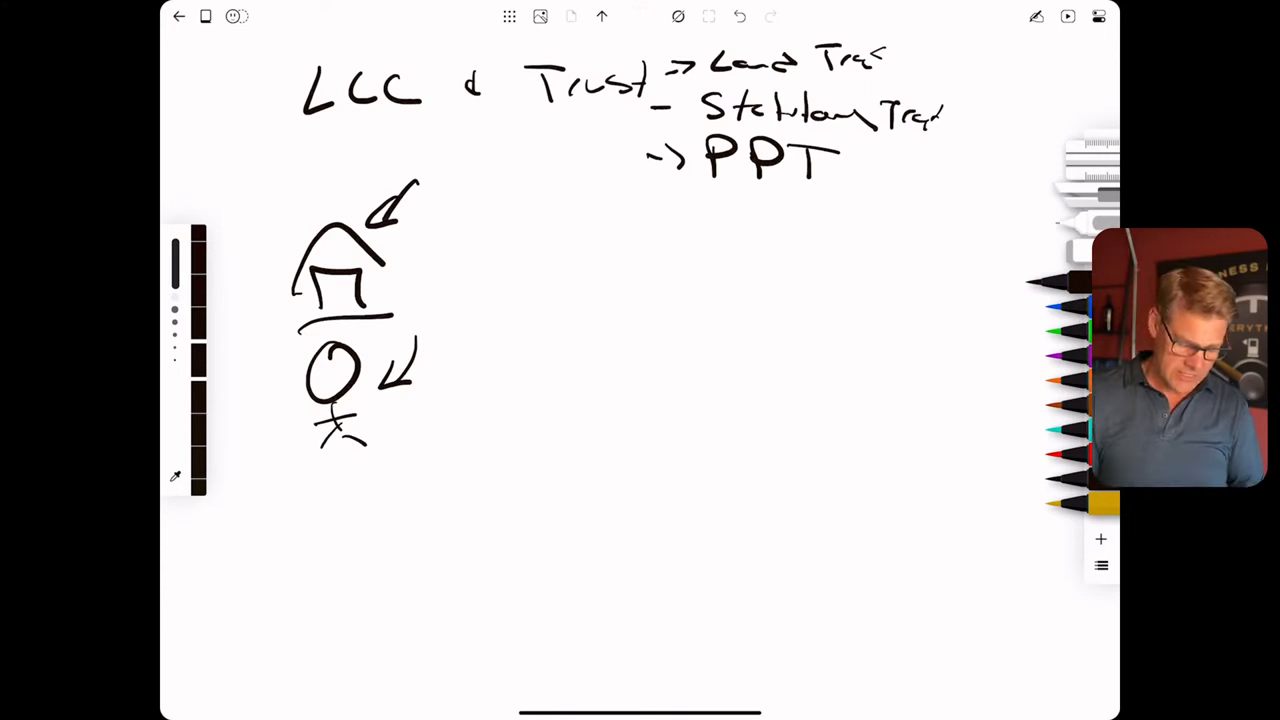
pyautogui.moveTo(324, 486); pyautogui.dragTo(400, 490)
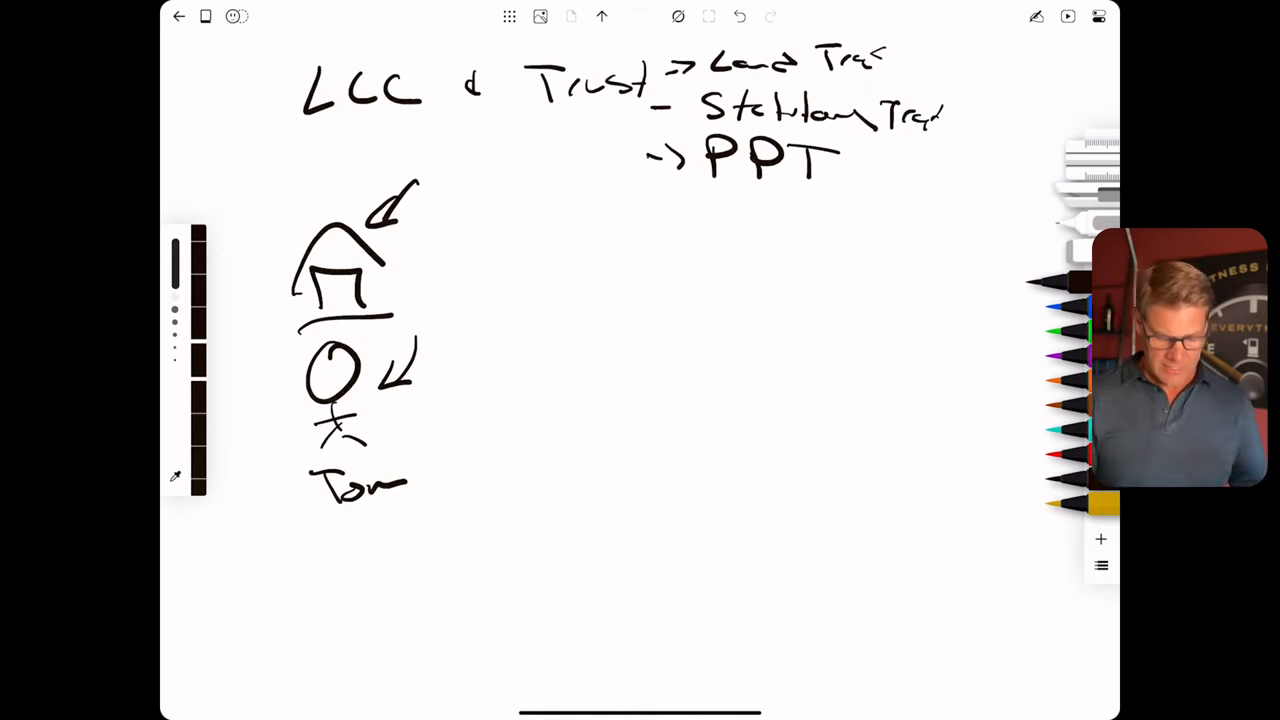
pyautogui.moveTo(450, 330); pyautogui.dragTo(470, 456)
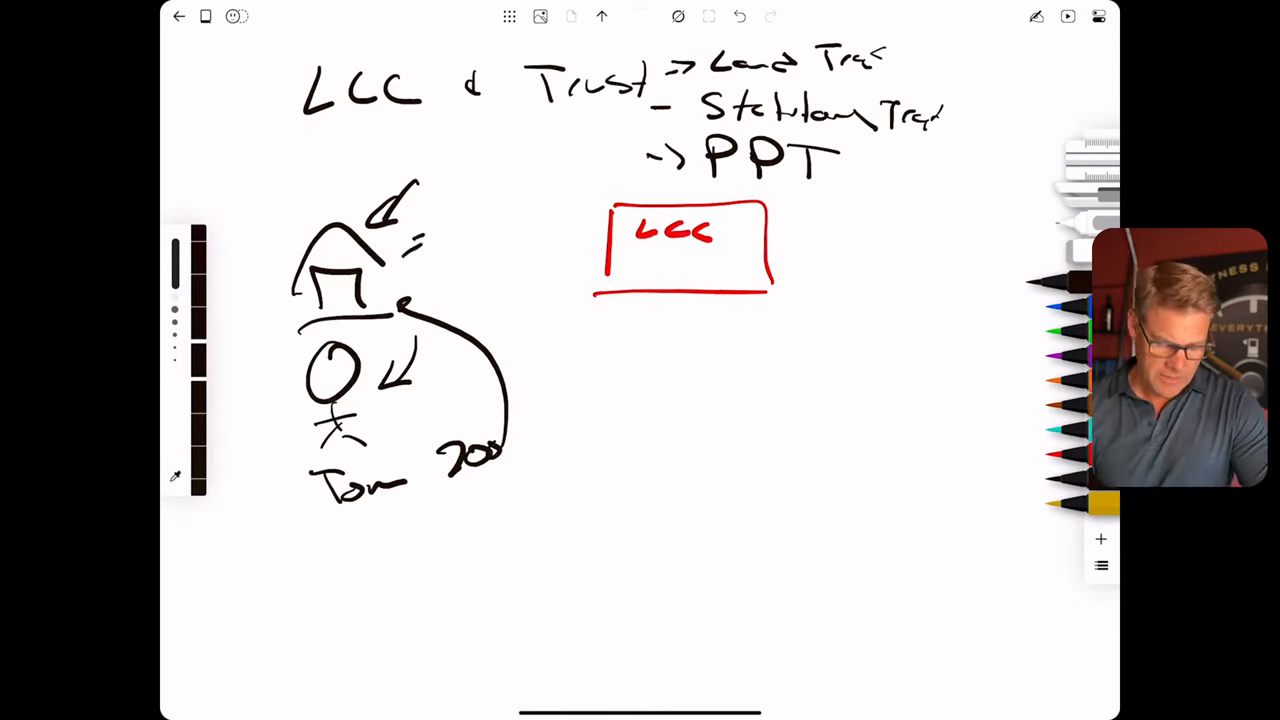
# Write 'ND' inside the red LLC box beside the house.
pyautogui.moveTo(430, 216); pyautogui.dragTo(516, 224)
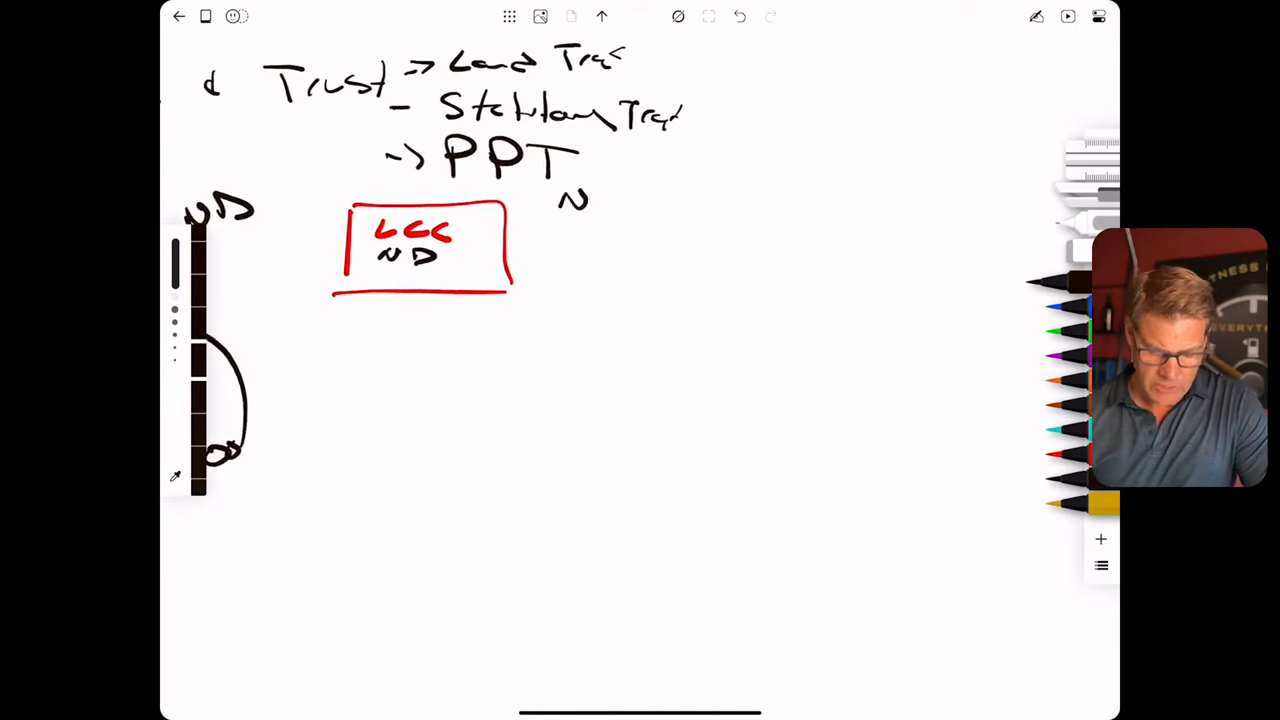
# List Name and registered agent home Address as filing details beside the ND LLC box.
pyautogui.moveTo(560, 200); pyautogui.dragTo(690, 196)
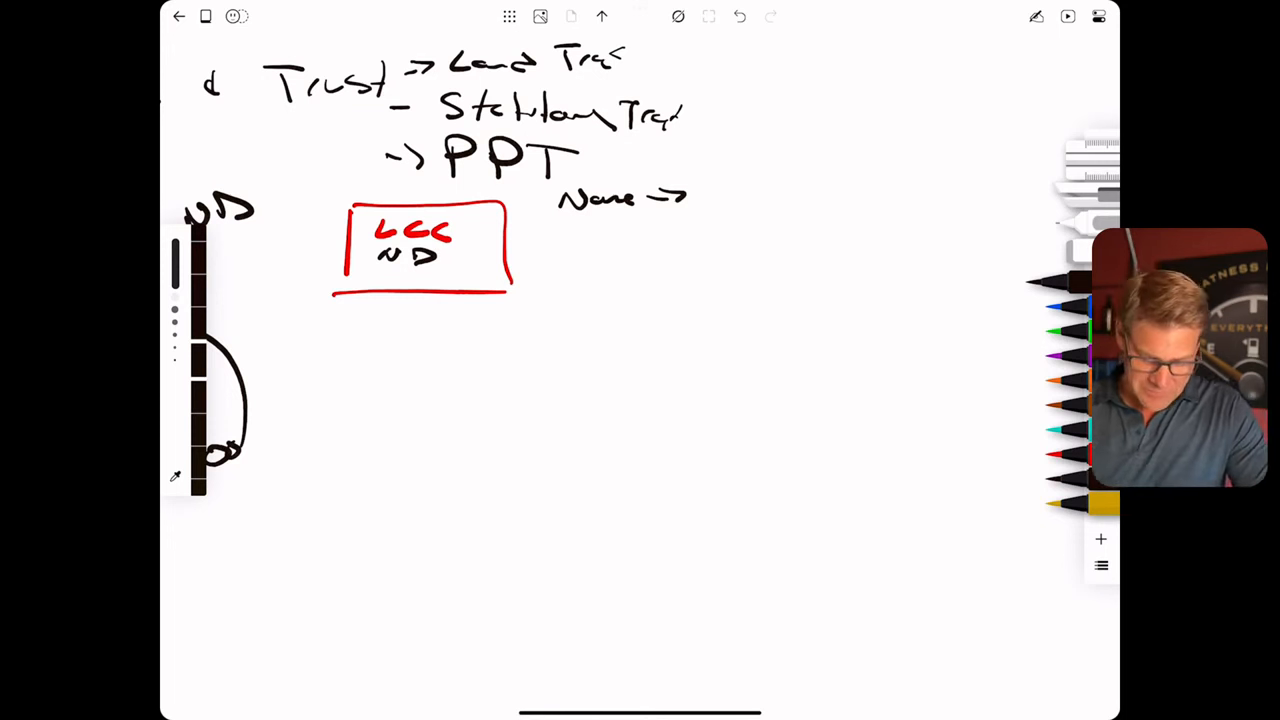
pyautogui.moveTo(570, 244); pyautogui.dragTo(660, 240)
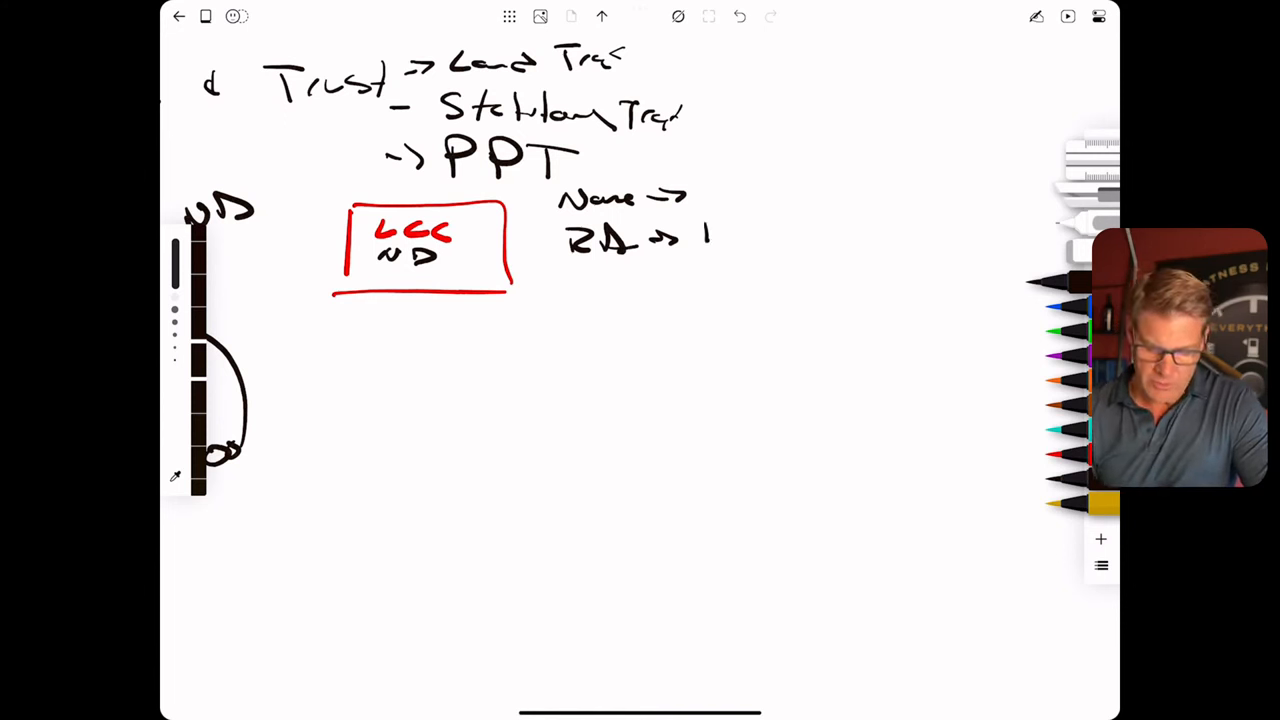
pyautogui.moveTo(700, 236); pyautogui.dragTo(780, 236)
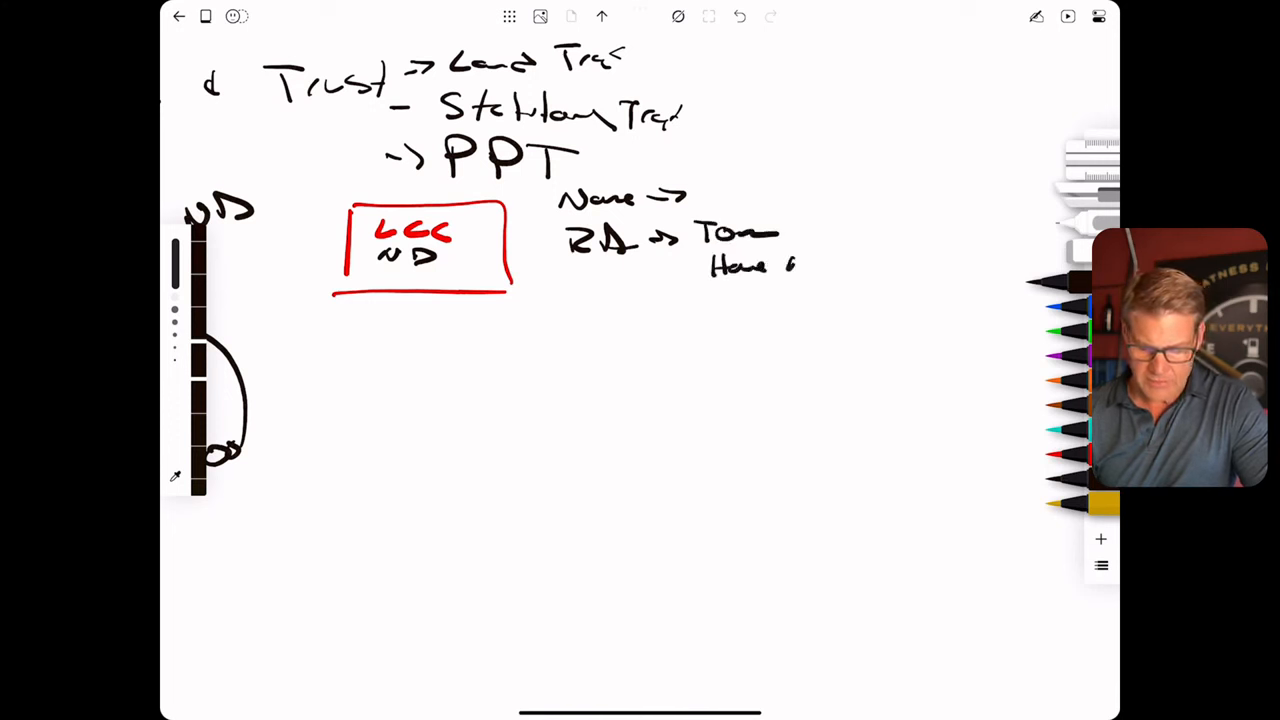
pyautogui.write('Address')
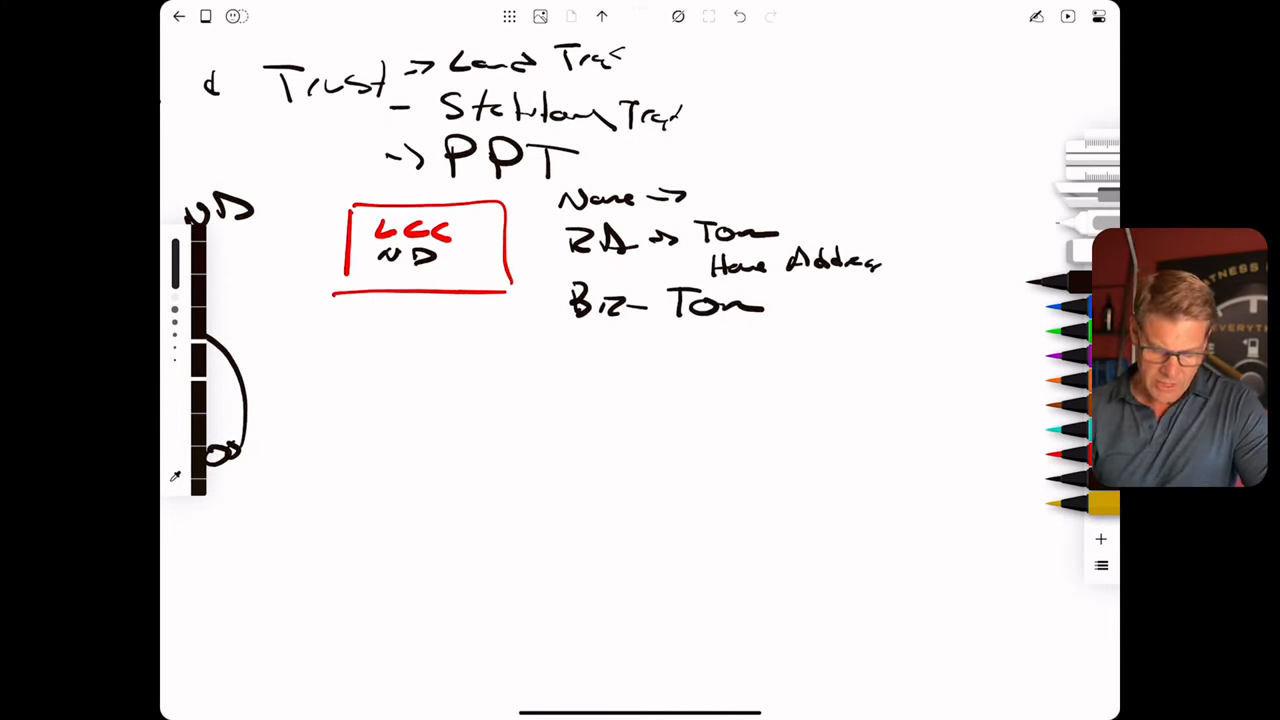
# Add the mailing address and organizer 'Tom' lines, then erase the filing notes beside the box.
pyautogui.moveTo(560, 340); pyautogui.dragTo(620, 344)
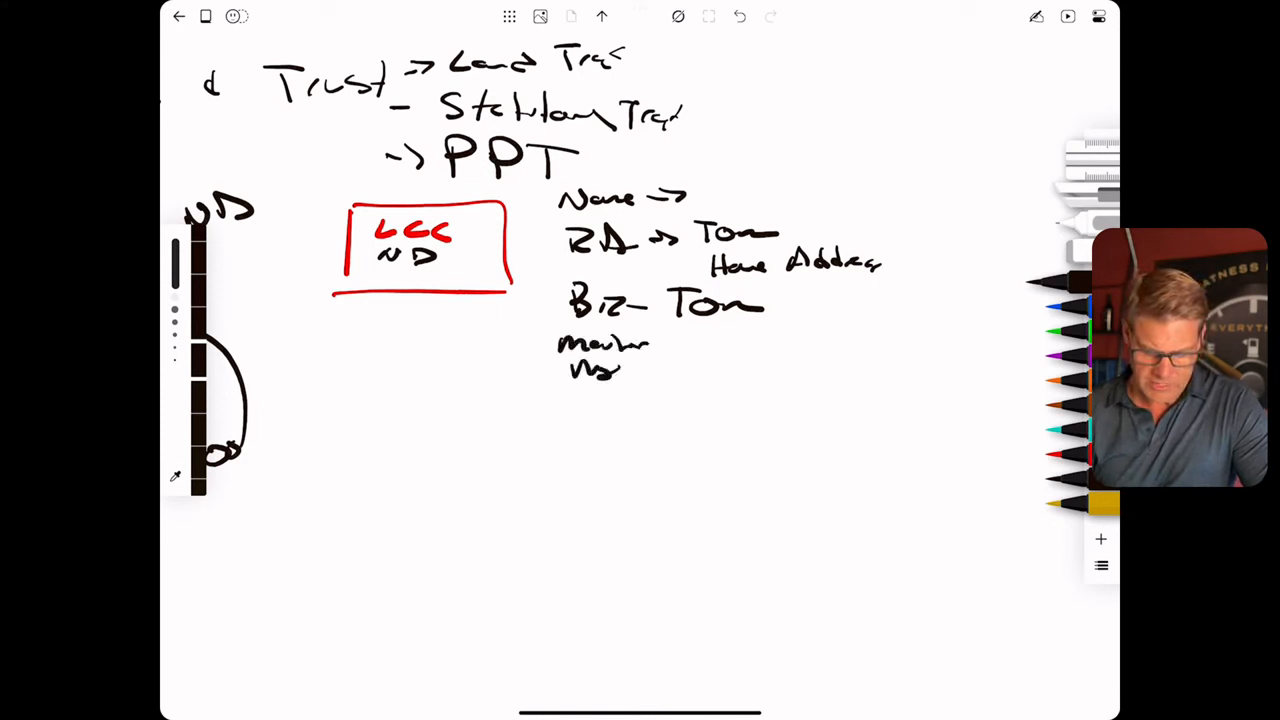
pyautogui.moveTo(656, 350); pyautogui.dragTo(700, 356)
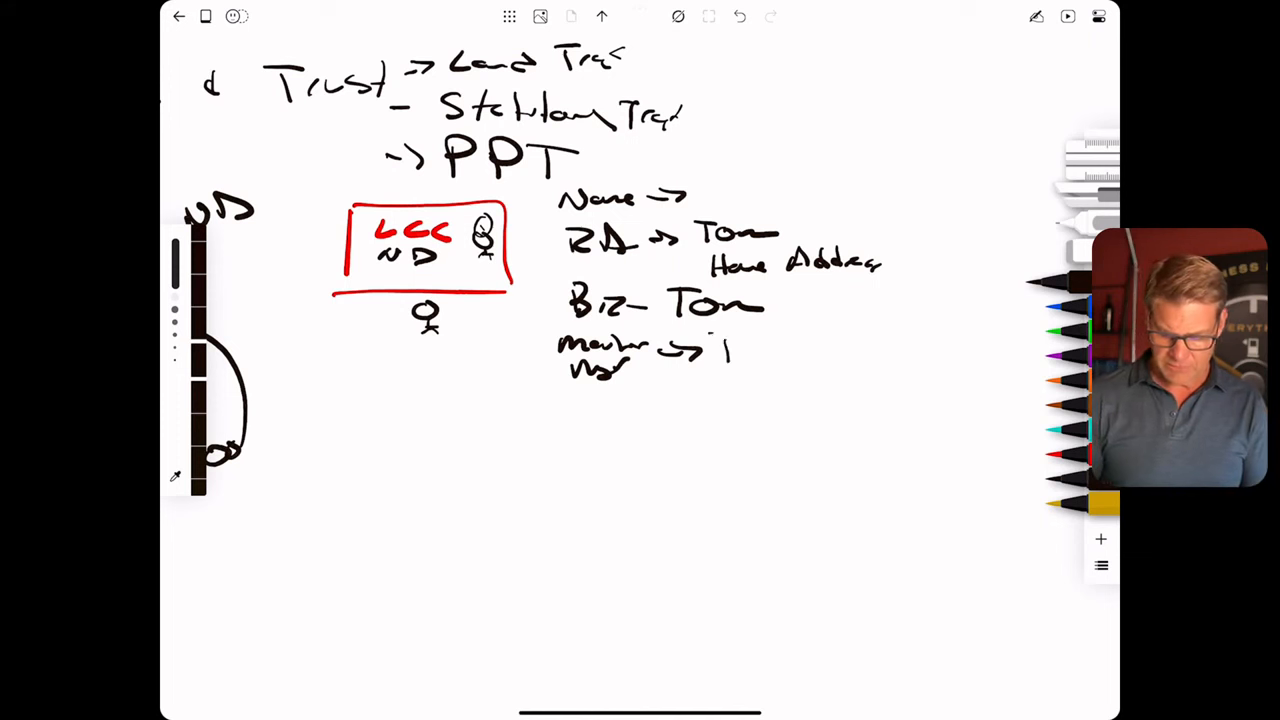
pyautogui.write('Tom')
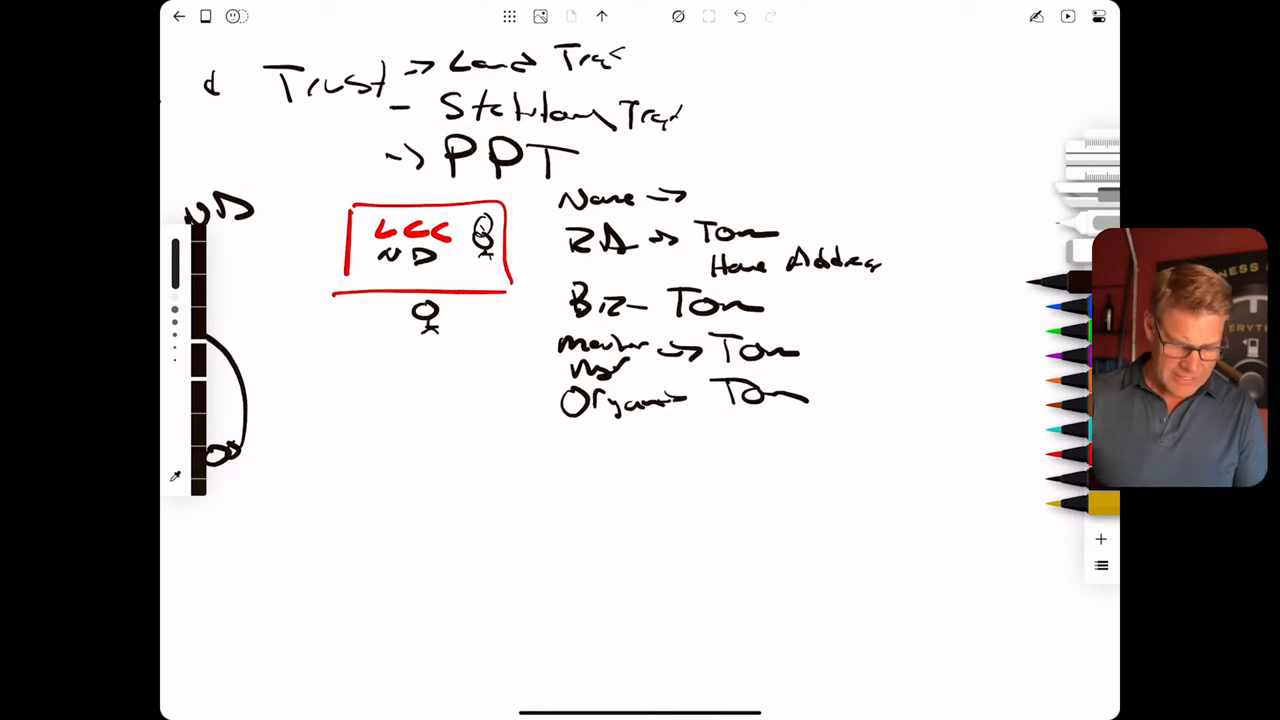
pyautogui.moveTo(700, 230); pyautogui.dragTo(800, 250)
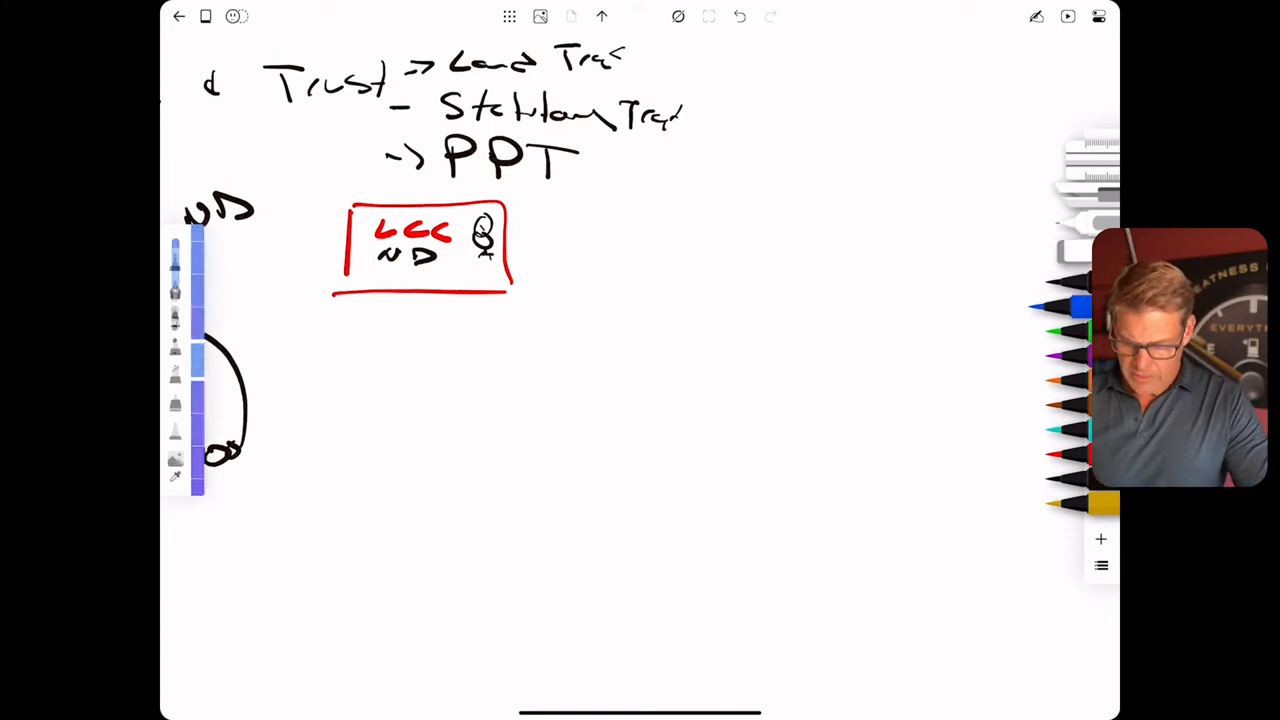
# Draw a blue WY/DE LLC box and list Name, RA, Biz and Org entries naming Anderson beside it.
pyautogui.moveTo(436, 420); pyautogui.dragTo(644, 564)
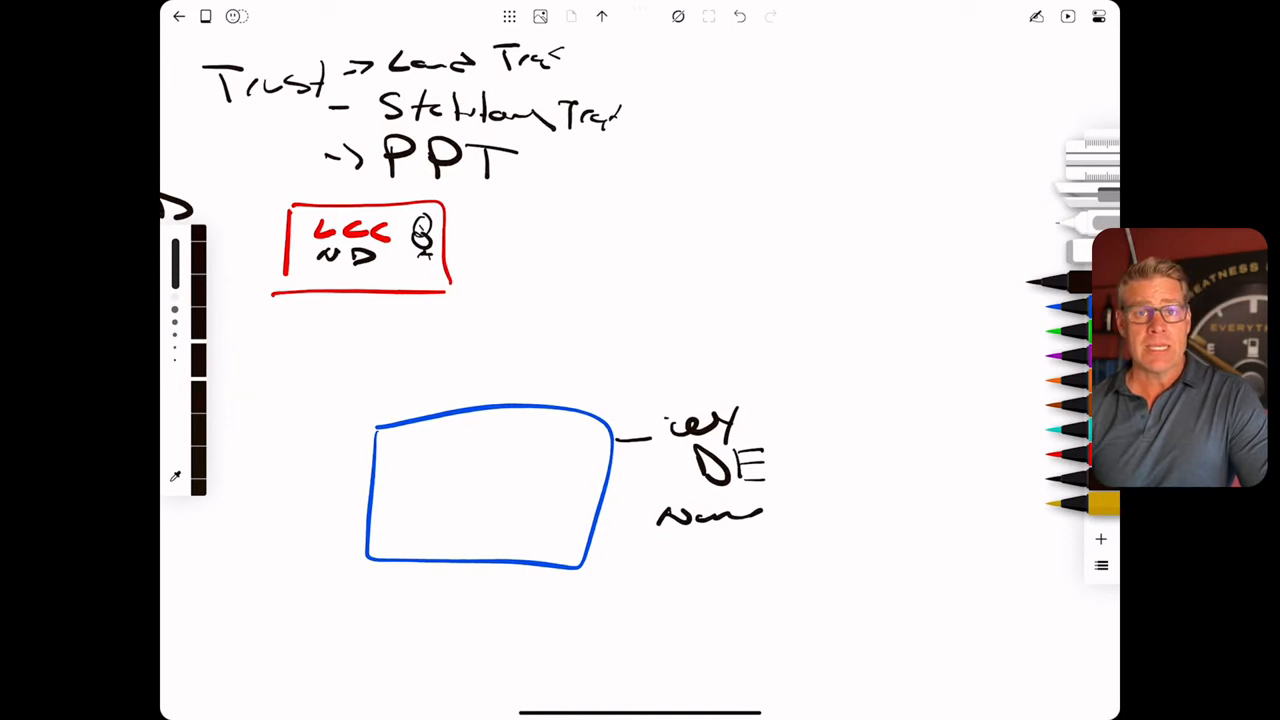
pyautogui.moveTo(664, 540); pyautogui.dragTo(716, 560)
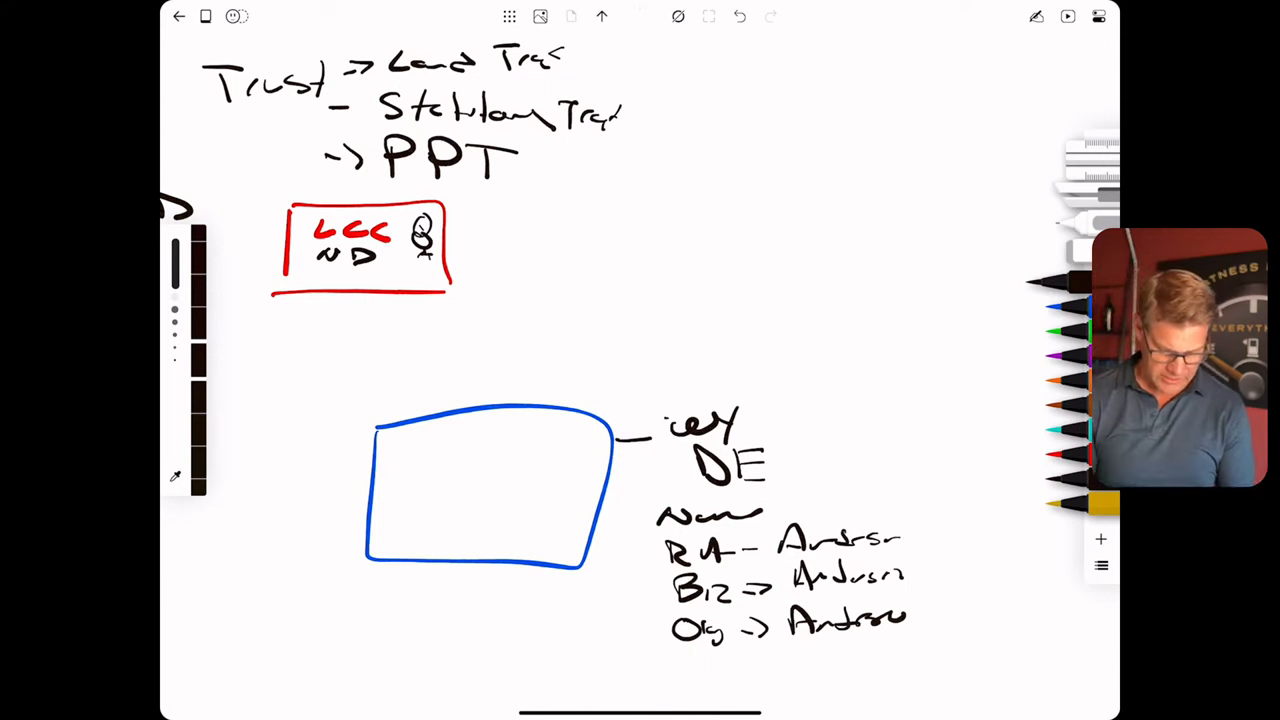
# Label the blue box WY LLC with an owner figure inside and 'Tom' below it.
pyautogui.write('Tom')
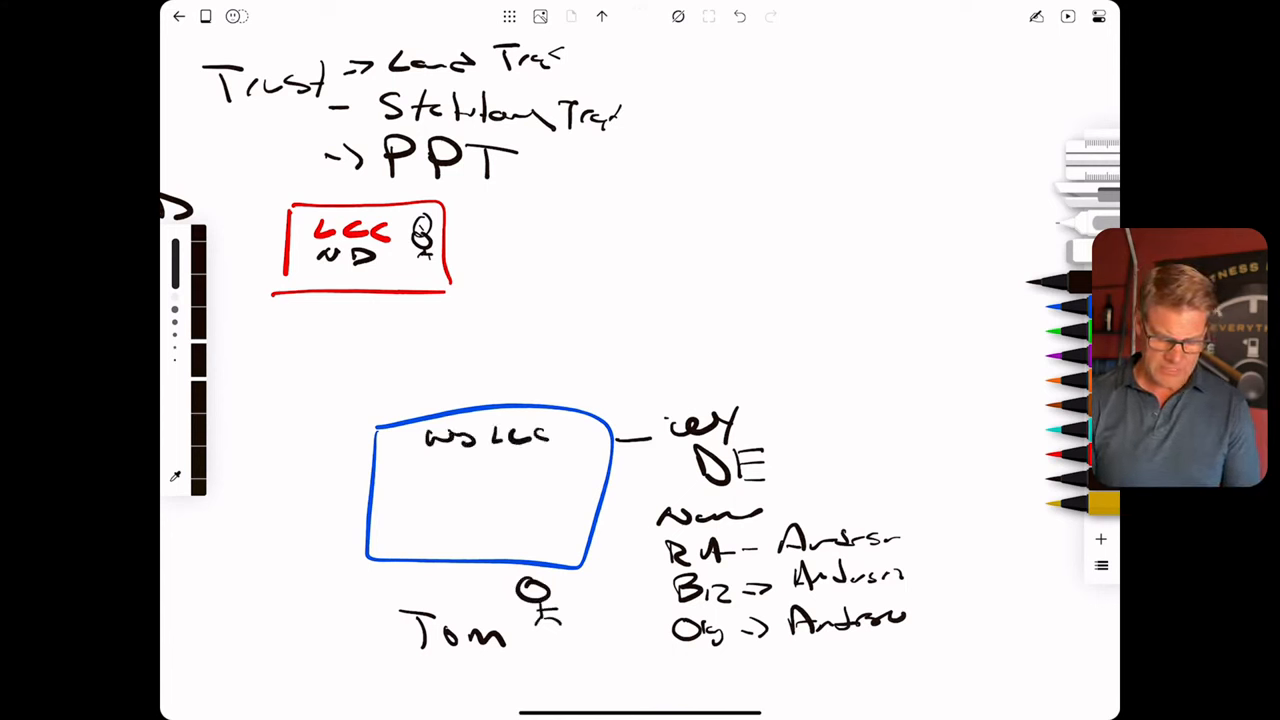
pyautogui.moveTo(464, 476); pyautogui.dragTo(484, 504)
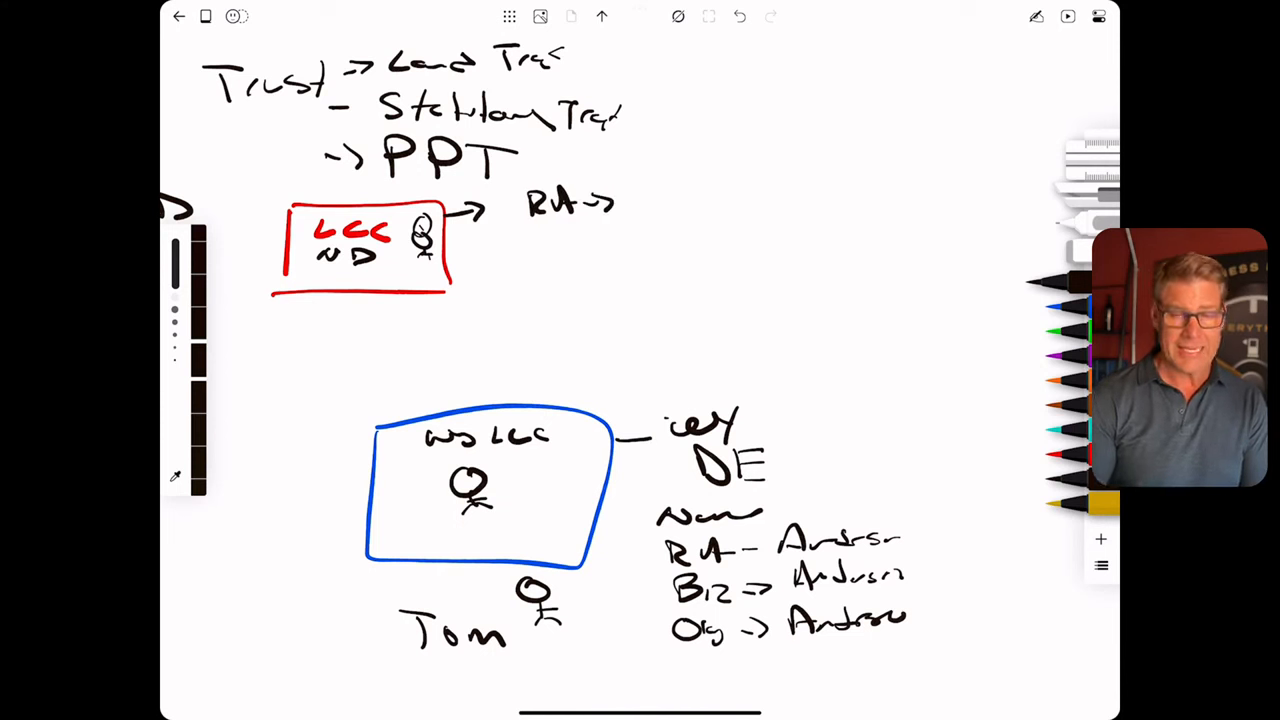
# Add the member-managed note and draw arrows into both boxes and from the ND LLC to the WY LLC.
pyautogui.write('Acl')
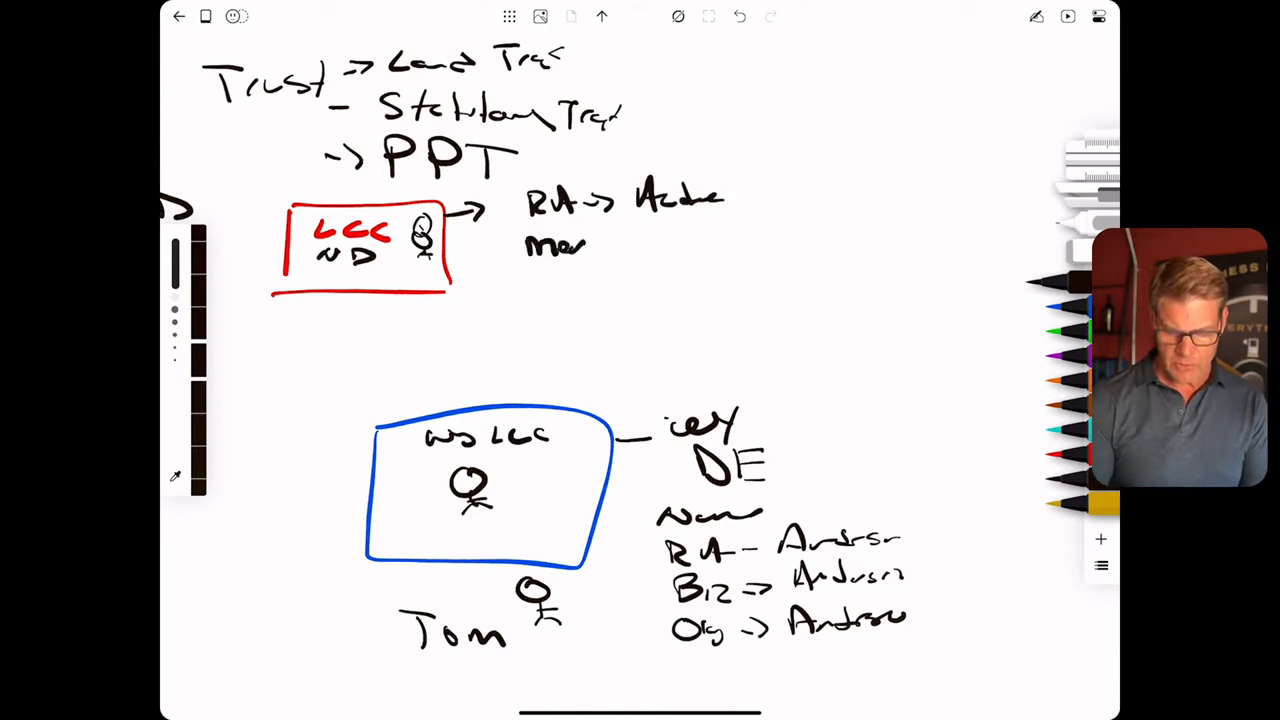
pyautogui.moveTo(450, 290); pyautogui.dragTo(600, 290)
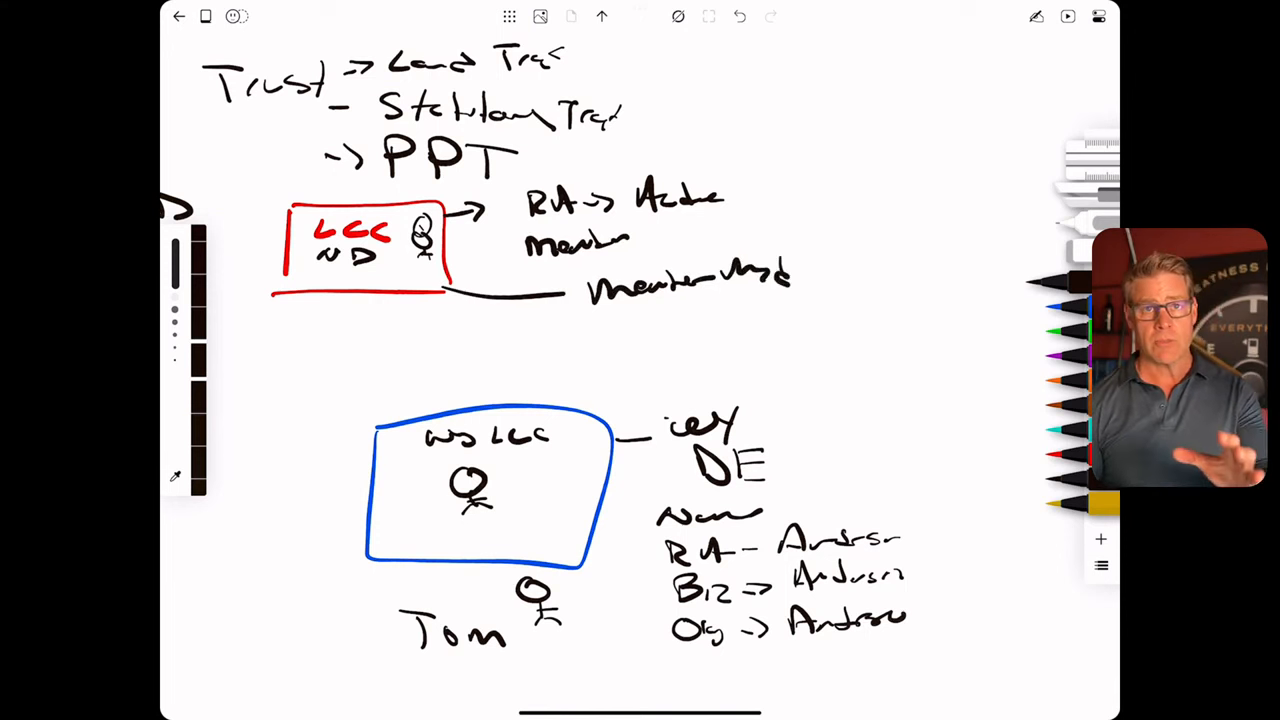
pyautogui.moveTo(270, 500); pyautogui.dragTo(370, 490)
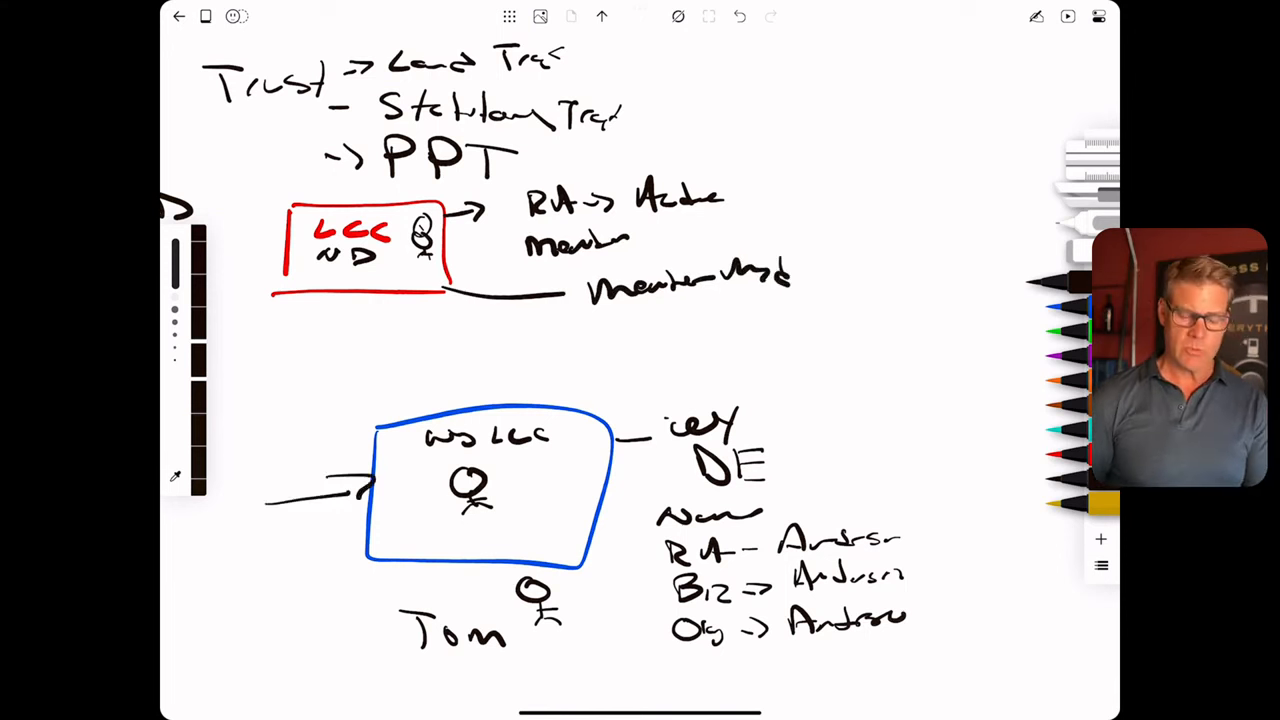
pyautogui.moveTo(280, 156); pyautogui.dragTo(290, 200)
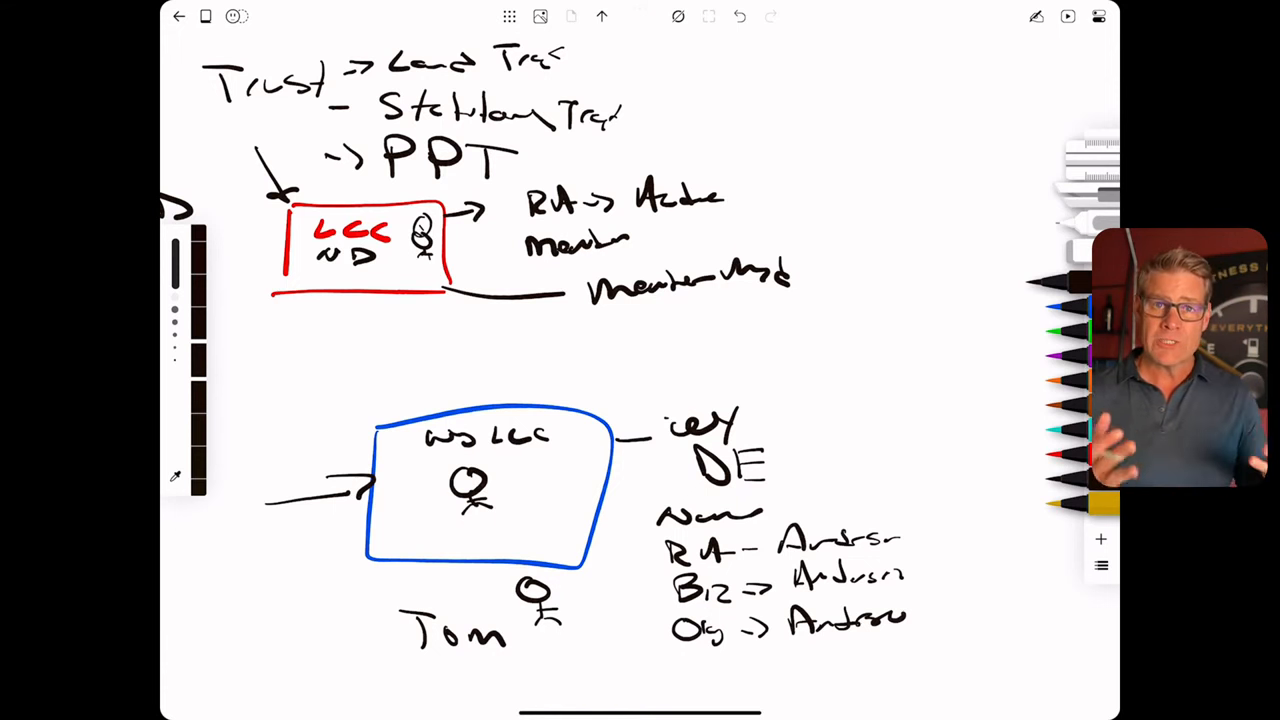
pyautogui.moveTo(370, 280); pyautogui.dragTo(476, 410)
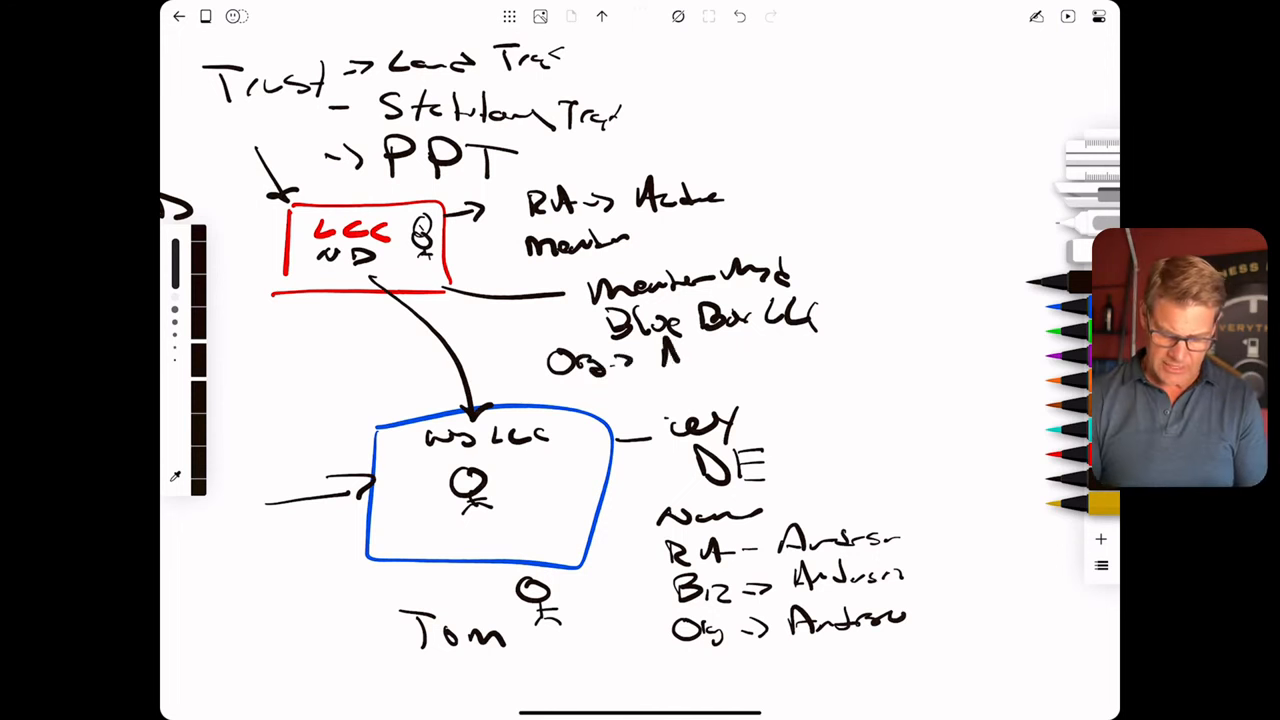
# Write the 'Andrso' note and draw a red mark to the right of the ND LLC box.
pyautogui.write('Andrso')
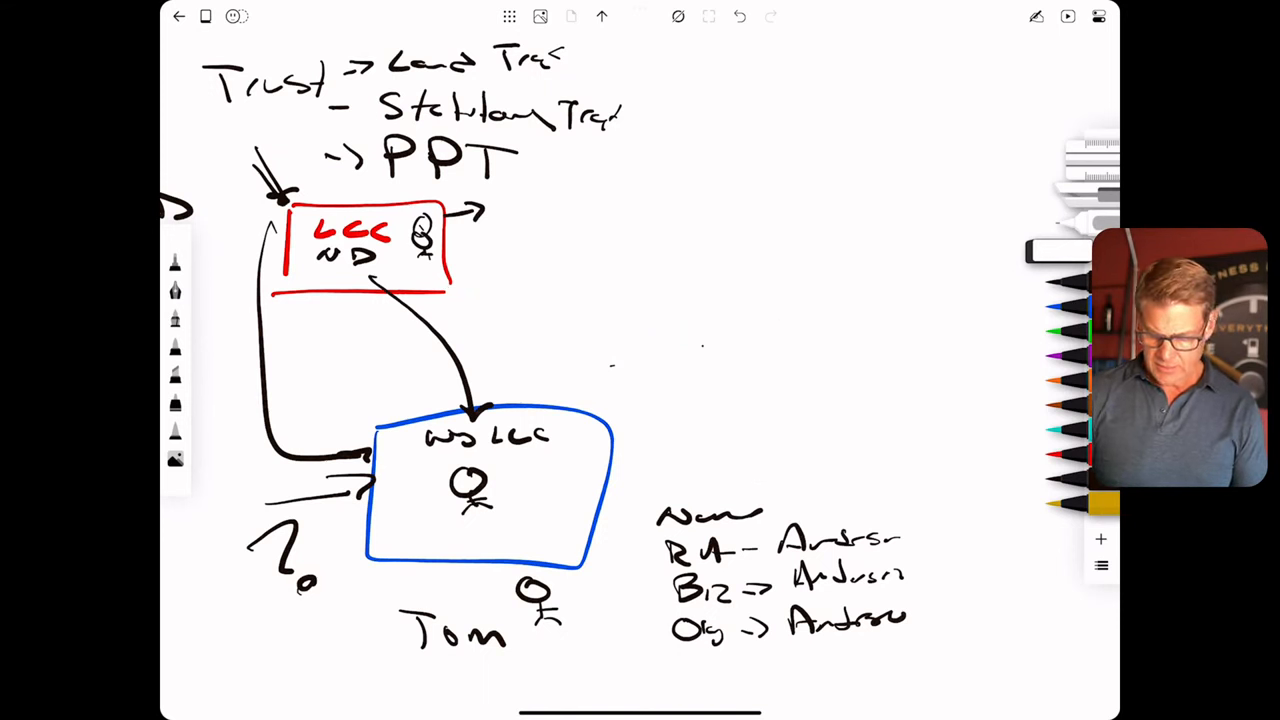
pyautogui.moveTo(510, 210); pyautogui.dragTo(630, 280)
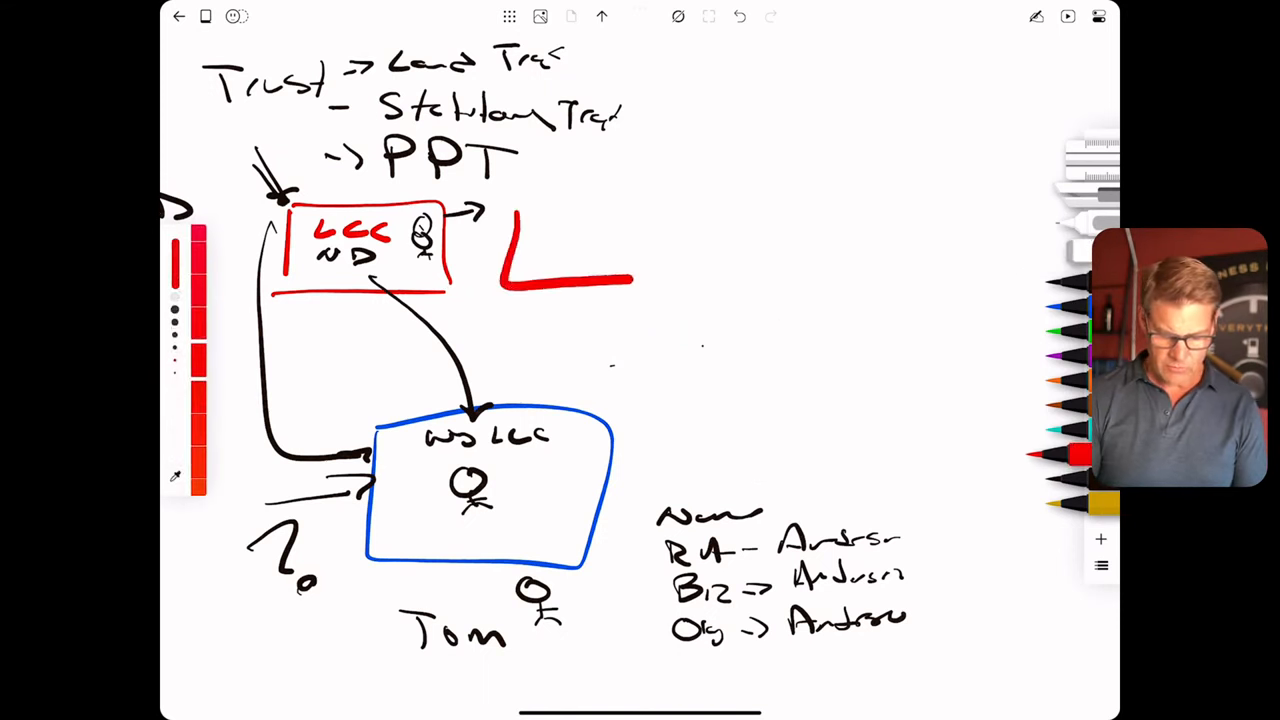